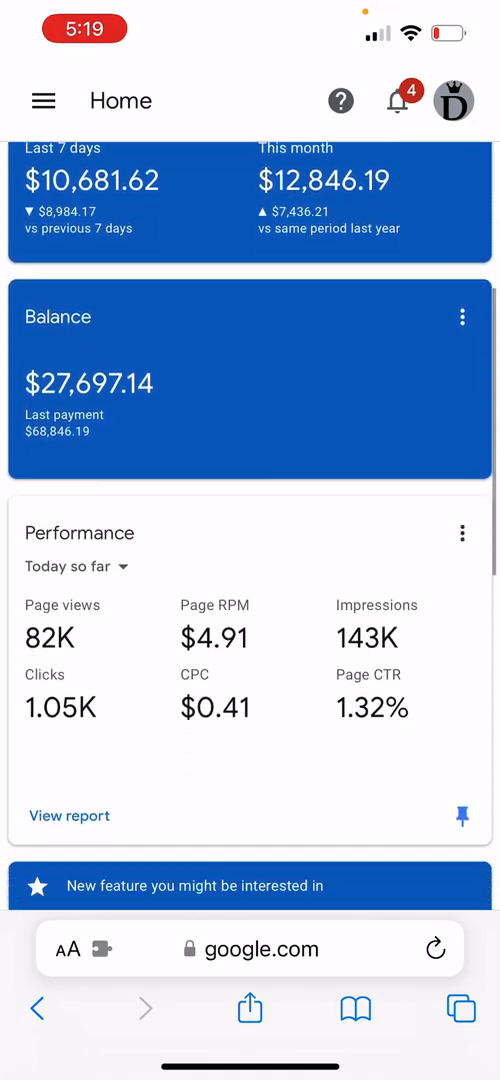
- Scroll down the AdSense Home dashboard past the $27,697.14 balance before heading to google.com
scroll(down, 3)
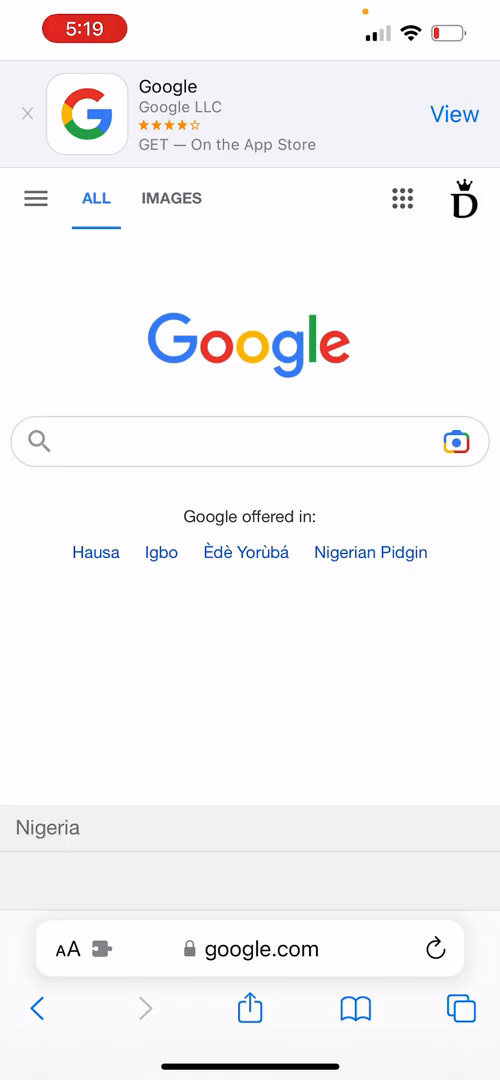
- Search Google for 'adsense' and scroll the AdSense landing page to its Get started section
text(ade)
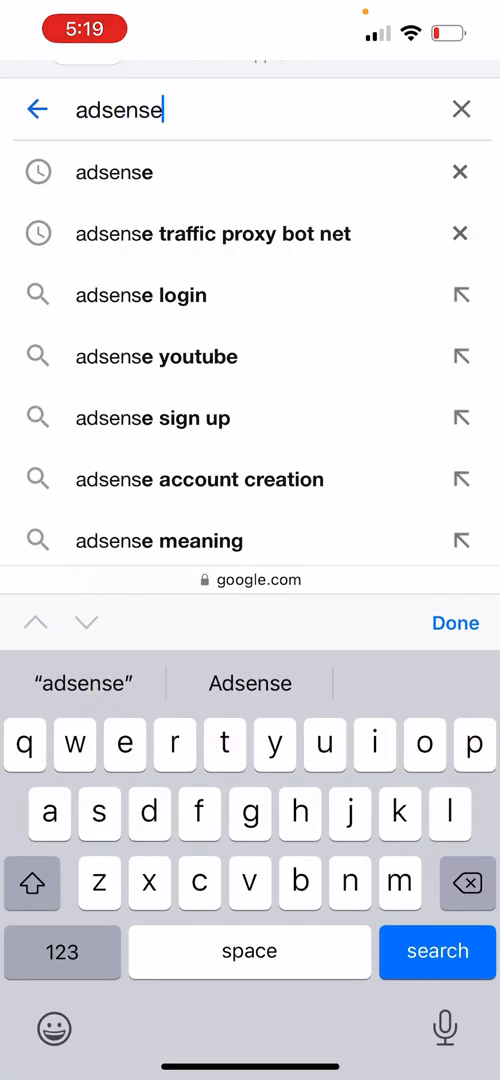
click(436, 952)
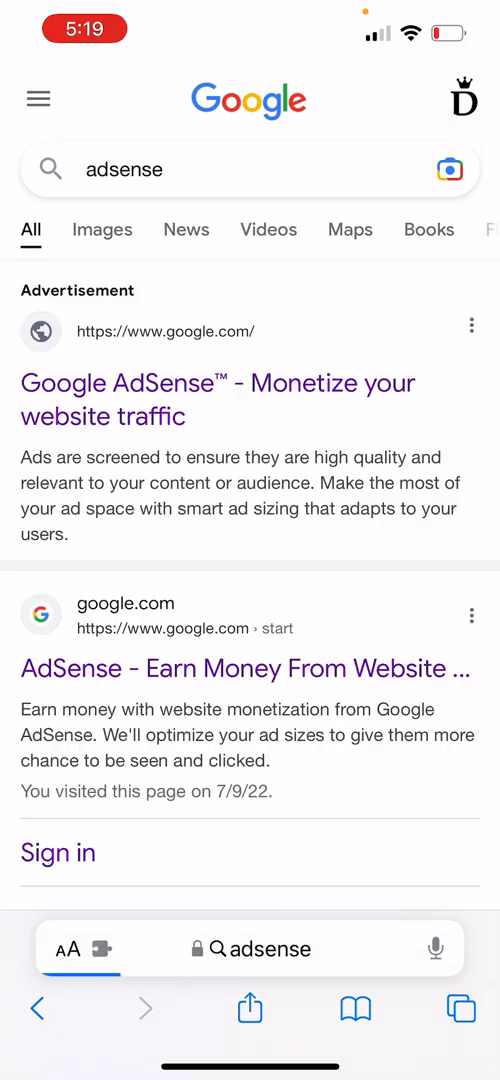
scroll(down, 3)
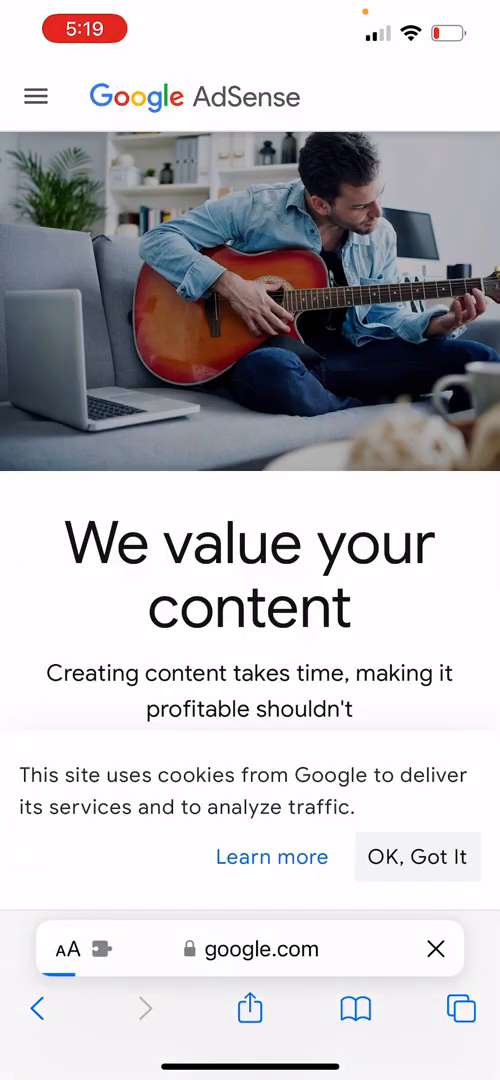
scroll(down, 3)
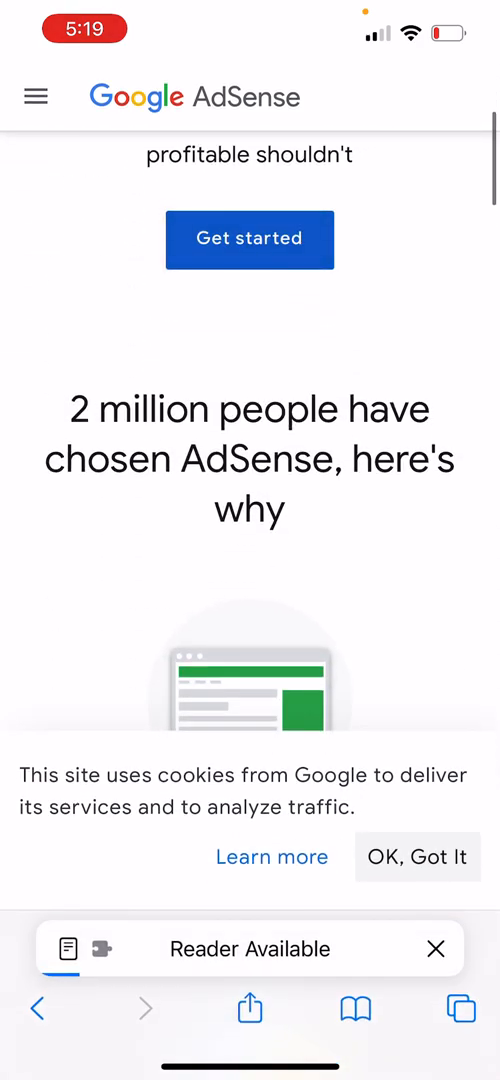
- Start AdSense sign-in via Get started and choose the saved Google account
click(248, 240)
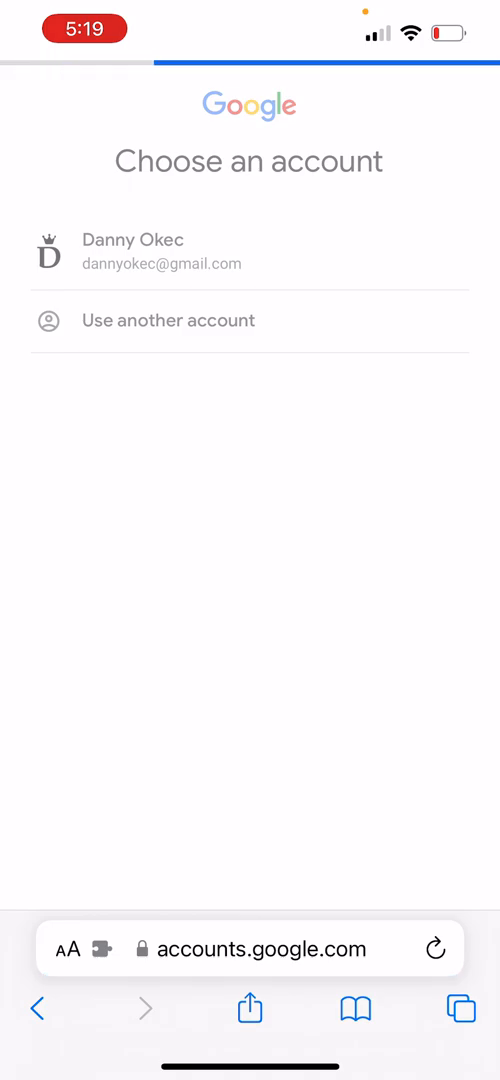
click(250, 252)
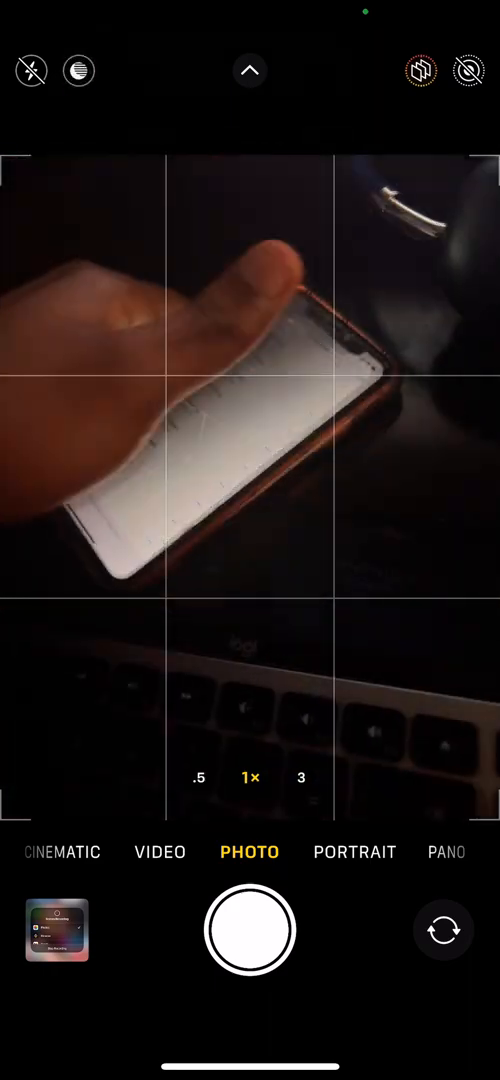
- Return from the camera to Safari's AdSense Home dashboard and show the signed-in account details
key(home)
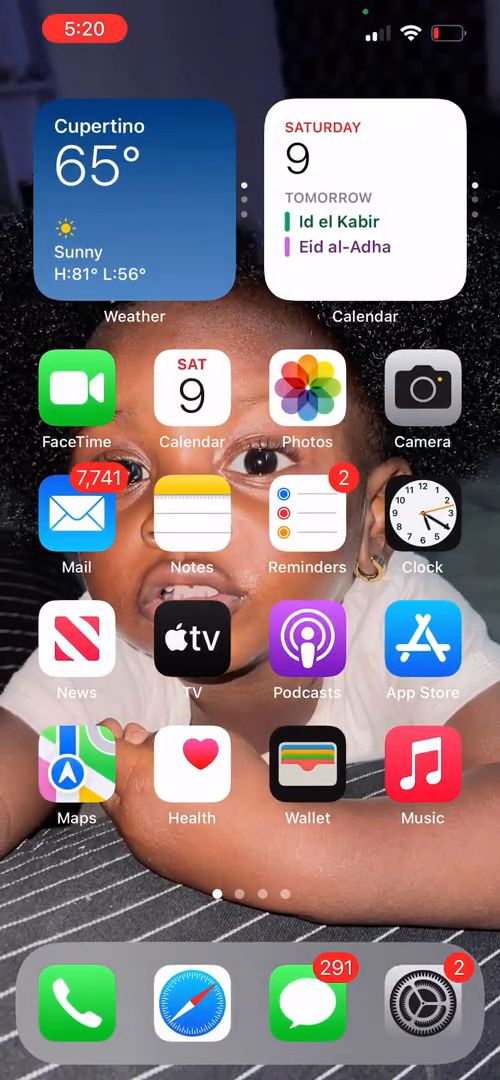
click(192, 1004)
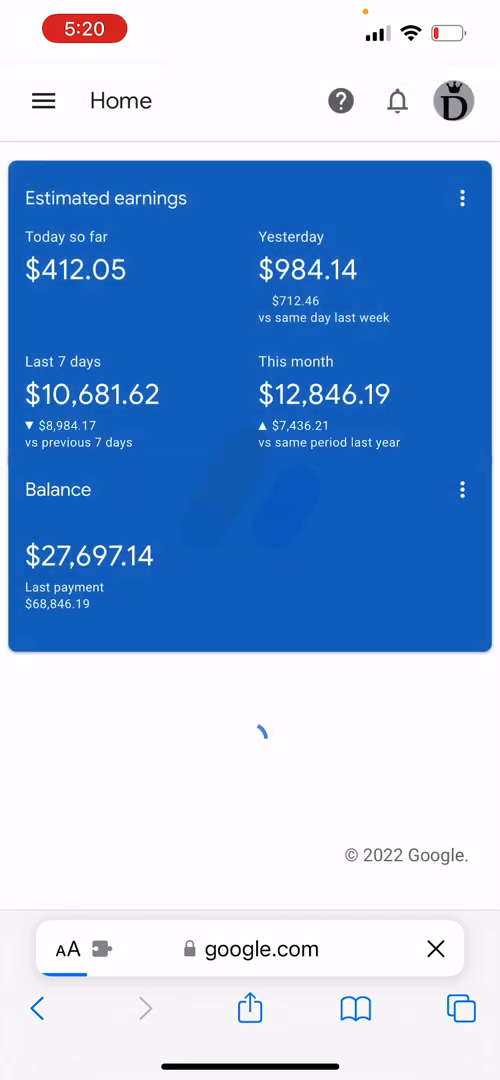
click(464, 100)
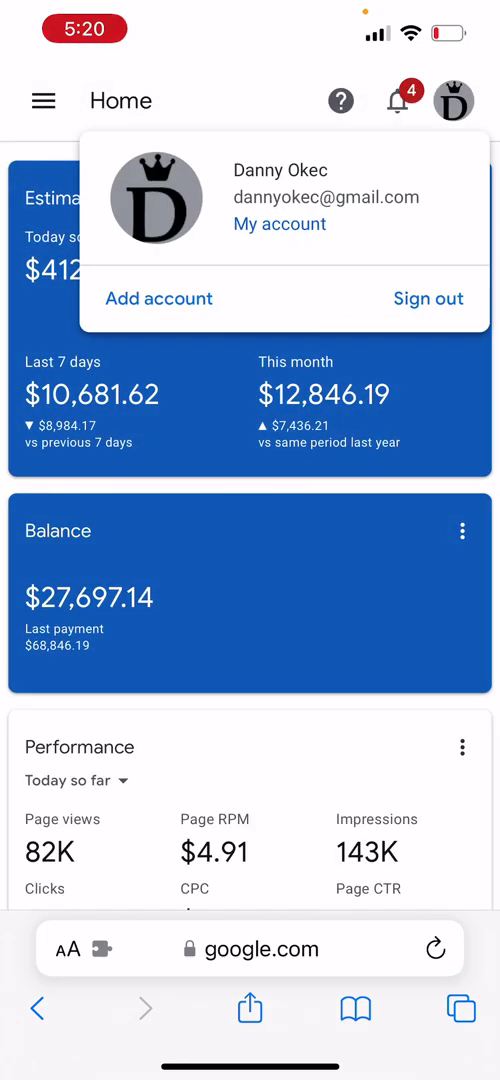